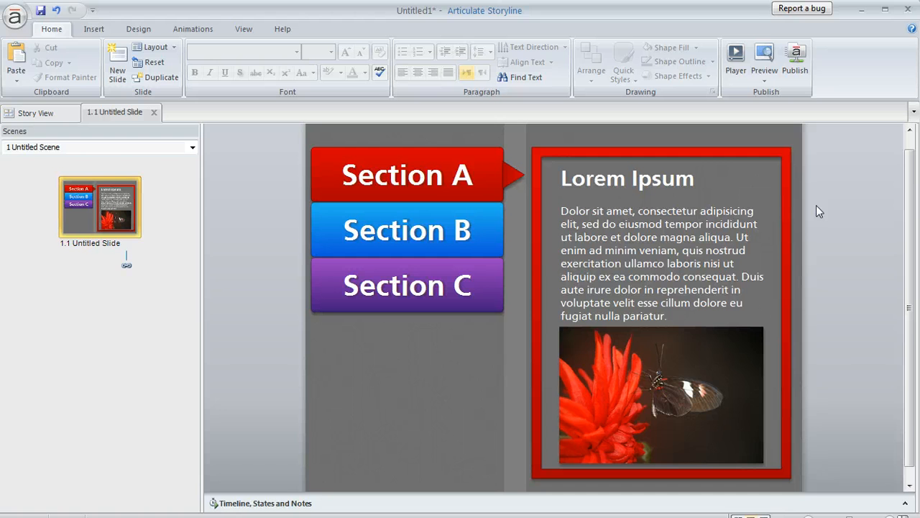
Step: Select the Section A button on the slide
{"action": "left_click", "coordinate": [408, 174]}
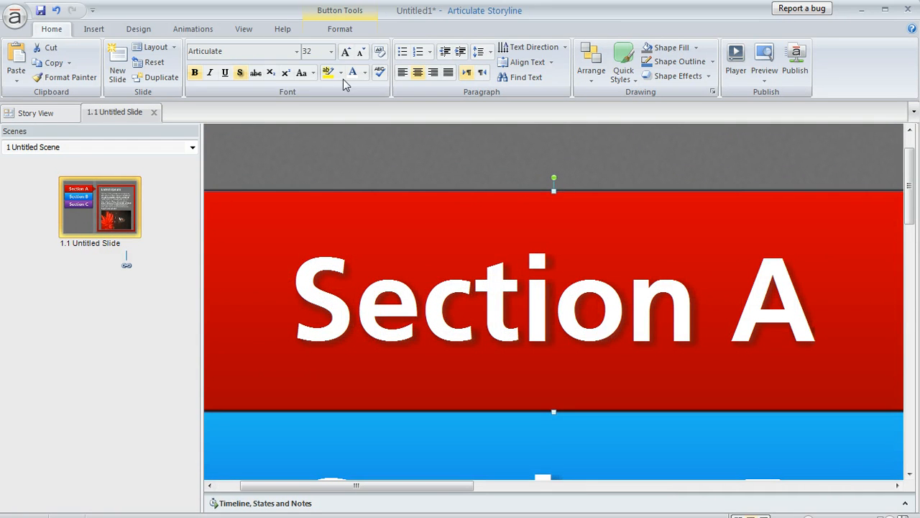
Step: Show the Button Tools Format options for Section A (80 × 280 px)
{"action": "left_click", "coordinate": [405, 46]}
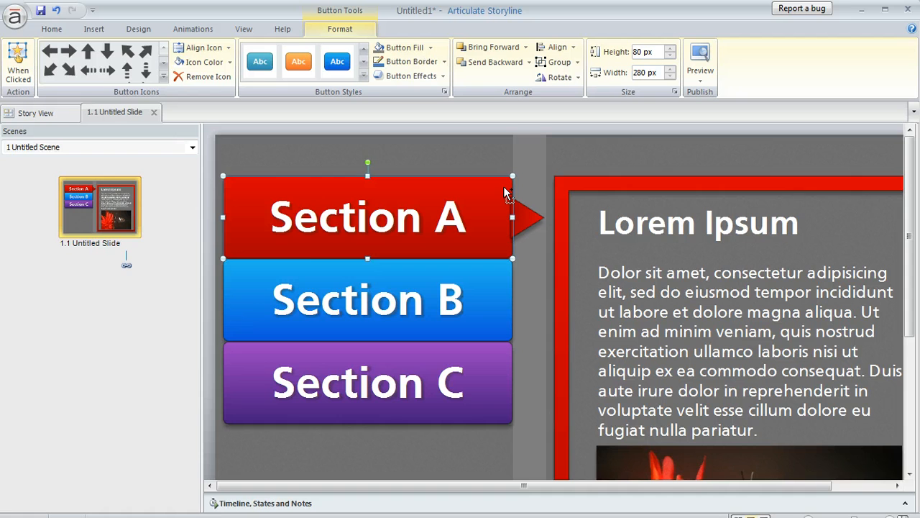
{"action": "mouse_move", "coordinate": [379, 257]}
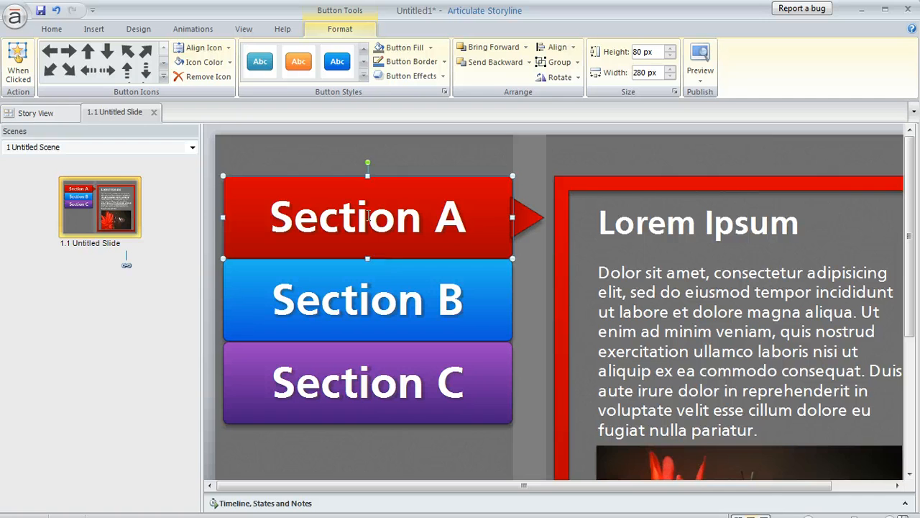
{"action": "mouse_move", "coordinate": [282, 181]}
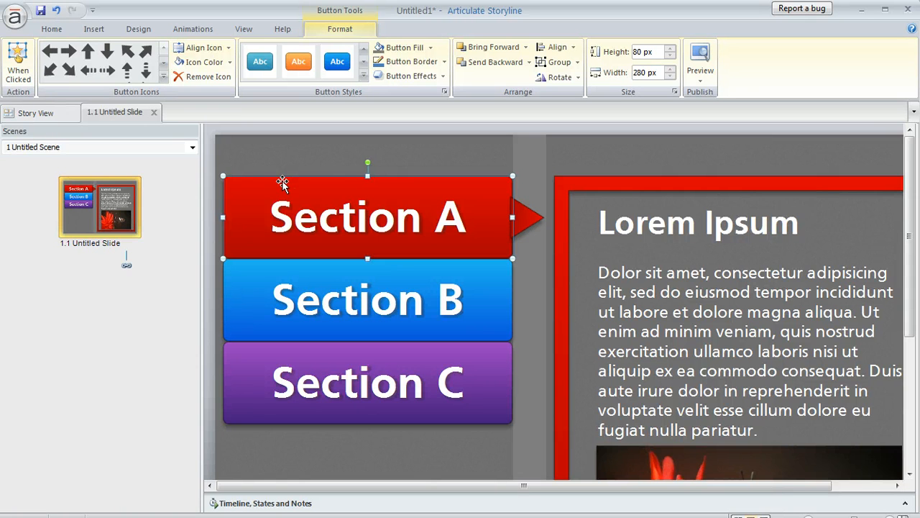
Step: Return to the Home ribbon with Section A still selected
{"action": "left_click", "coordinate": [51, 29]}
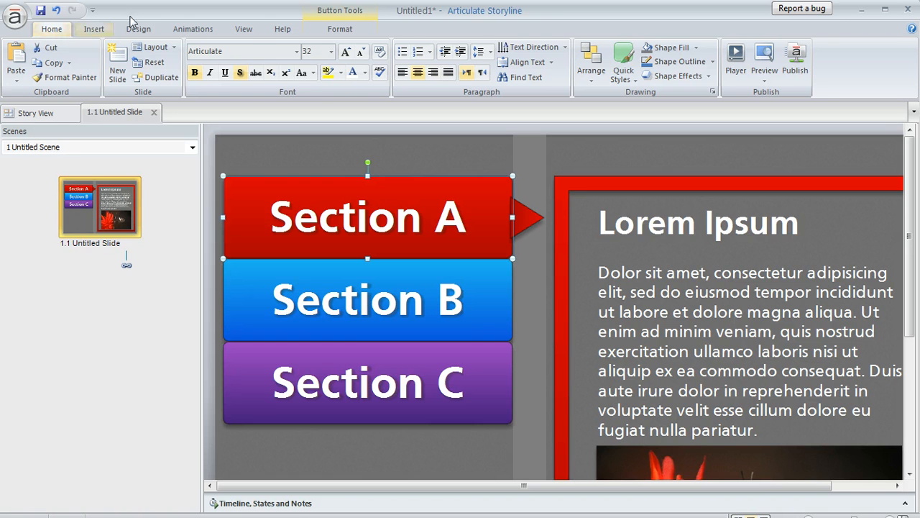
{"action": "mouse_move", "coordinate": [374, 98]}
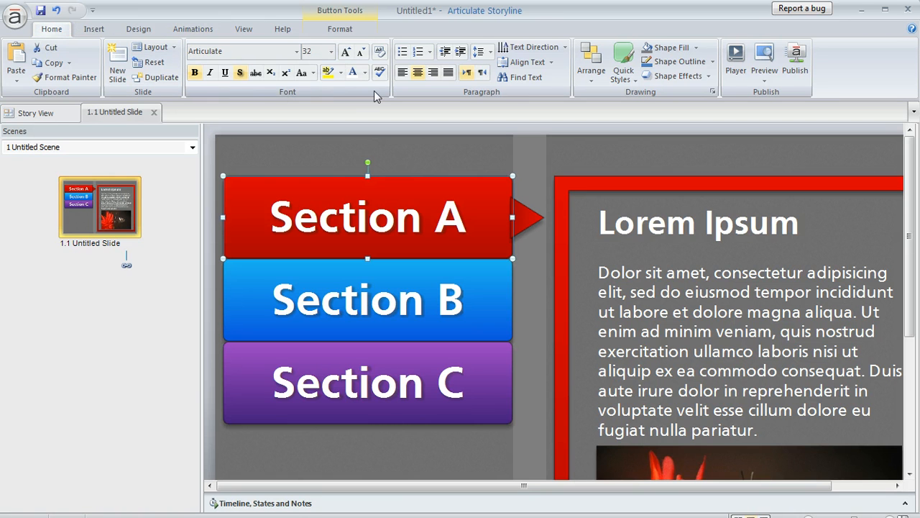
{"action": "mouse_move", "coordinate": [239, 72]}
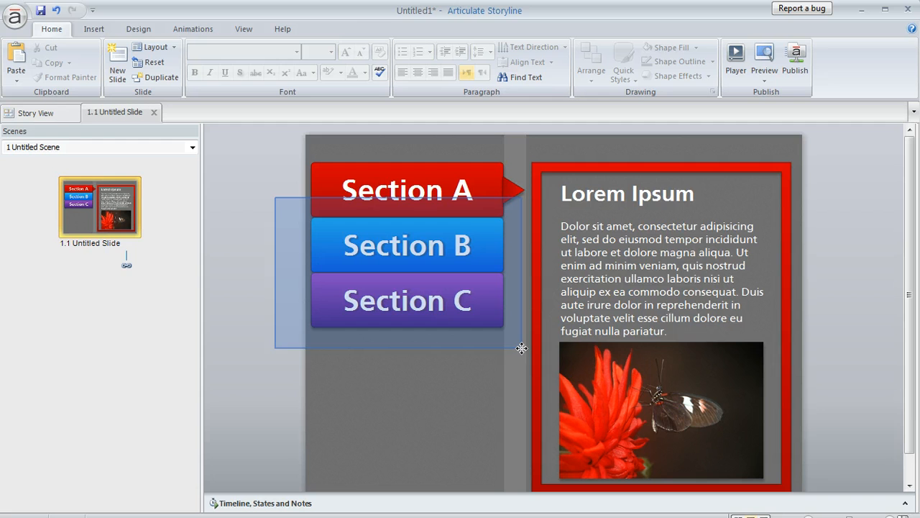
{"action": "left_click", "coordinate": [407, 245]}
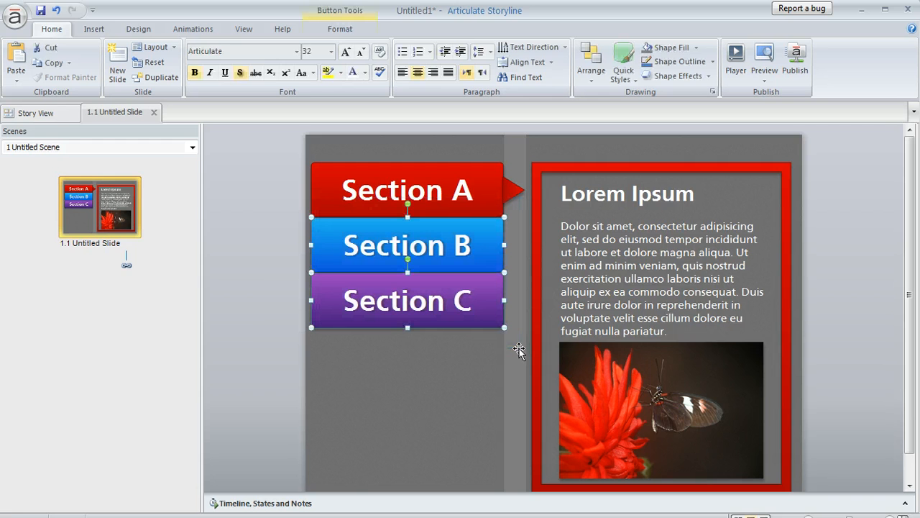
{"action": "mouse_move", "coordinate": [248, 211]}
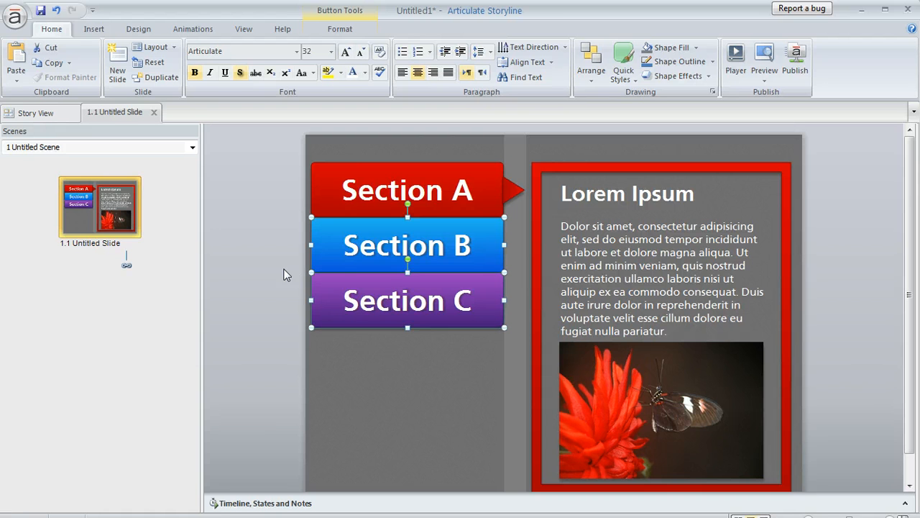
{"action": "mouse_move", "coordinate": [368, 276]}
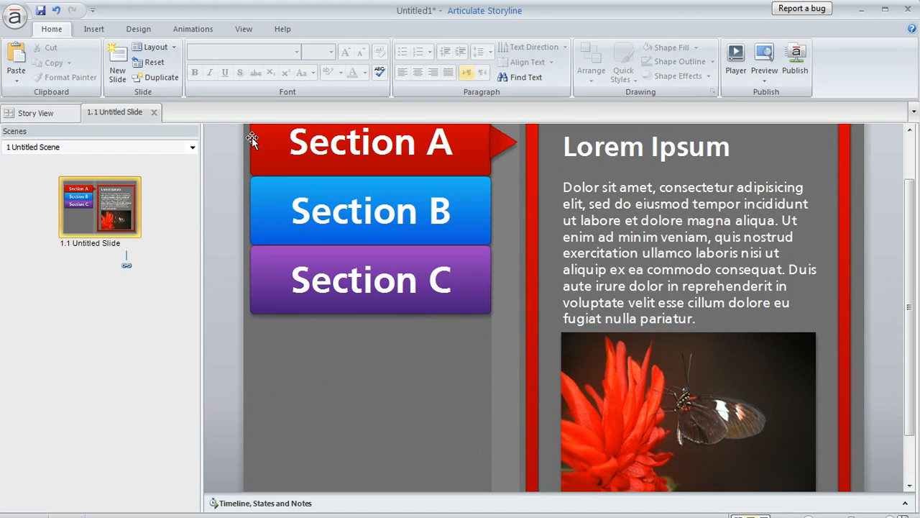
Step: Toggle the text shadow on the Section A button
{"action": "left_click", "coordinate": [370, 143]}
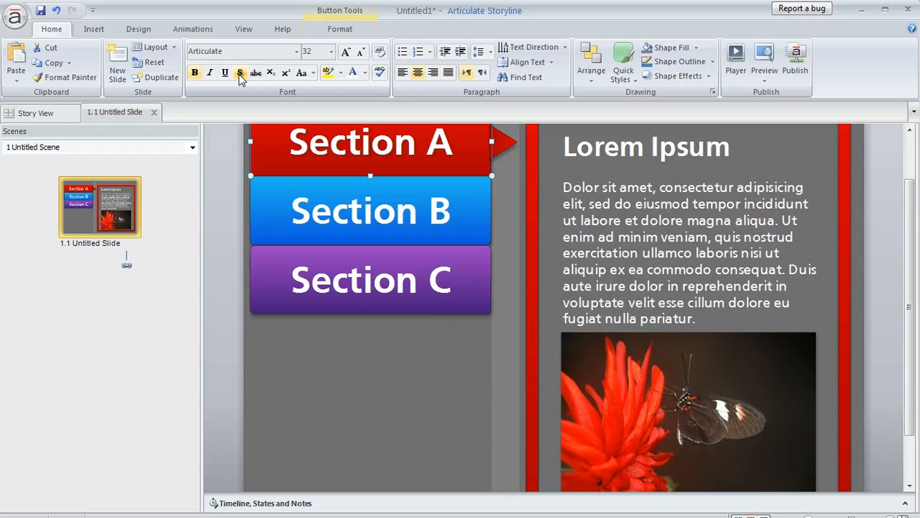
{"action": "left_click", "coordinate": [239, 72]}
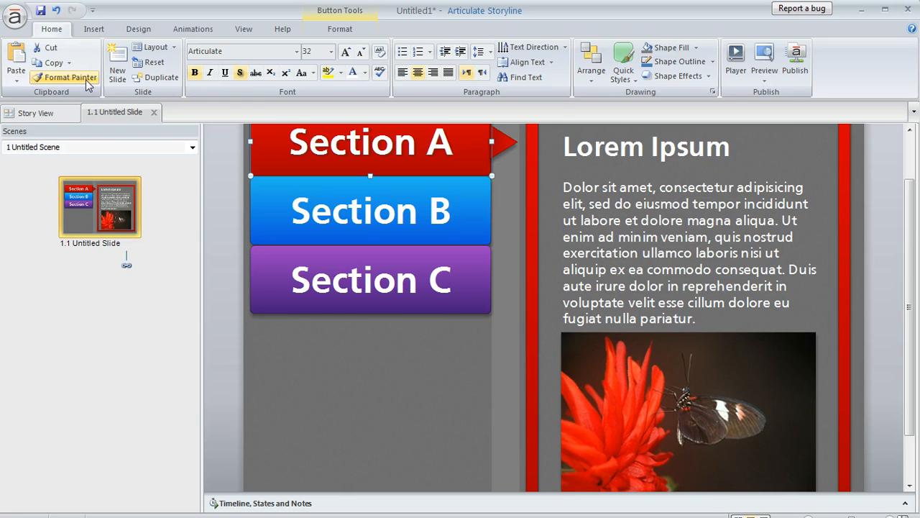
{"action": "mouse_move", "coordinate": [69, 77]}
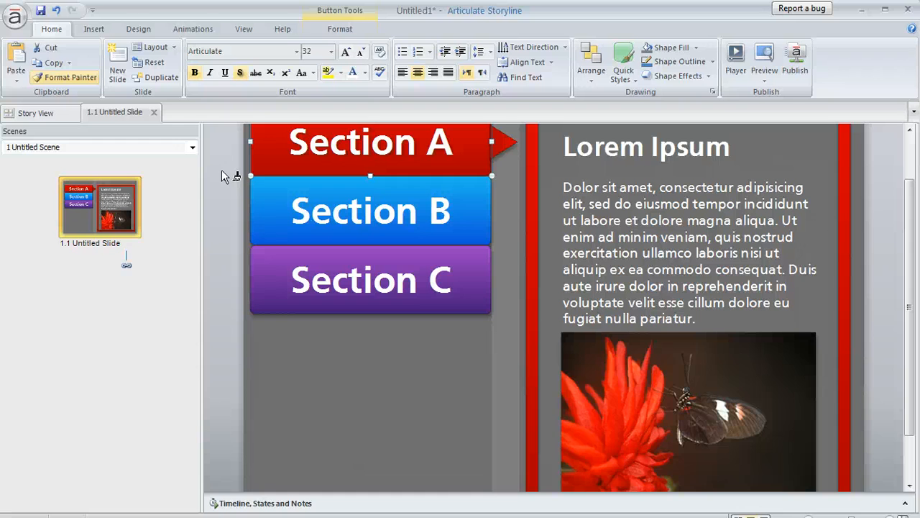
{"action": "mouse_move", "coordinate": [319, 158]}
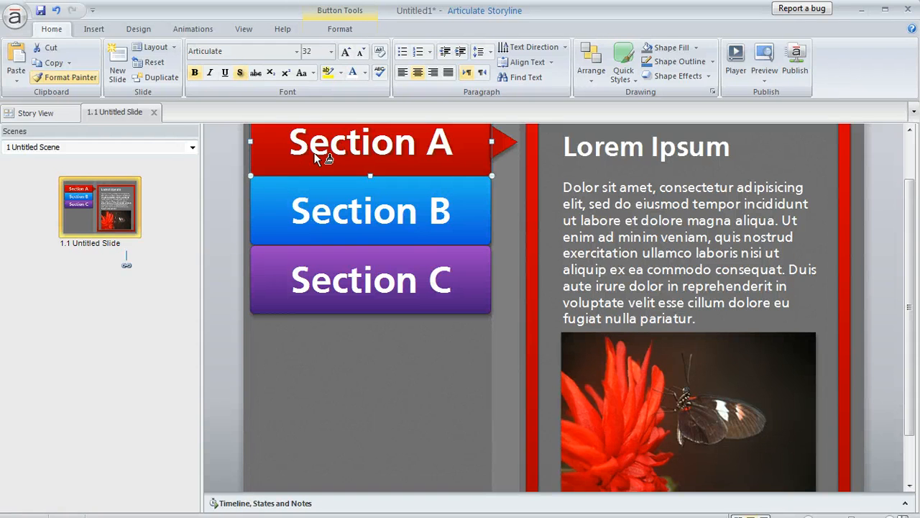
{"action": "mouse_move", "coordinate": [273, 219]}
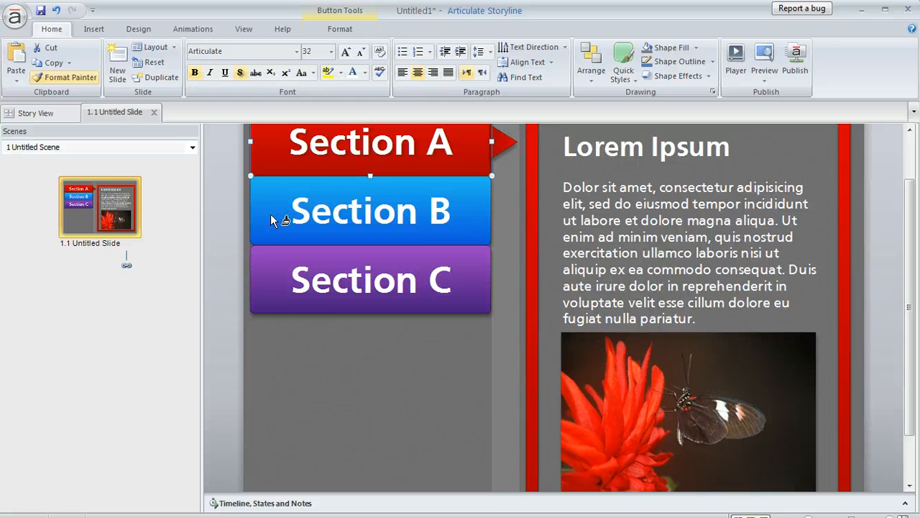
Step: Paint Section A's red style onto the Section B button
{"action": "left_click", "coordinate": [370, 210]}
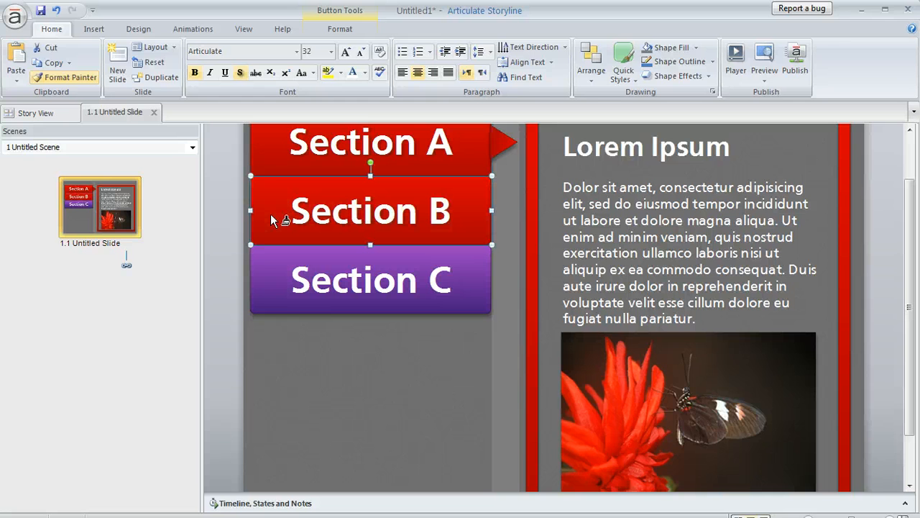
{"action": "mouse_move", "coordinate": [359, 224]}
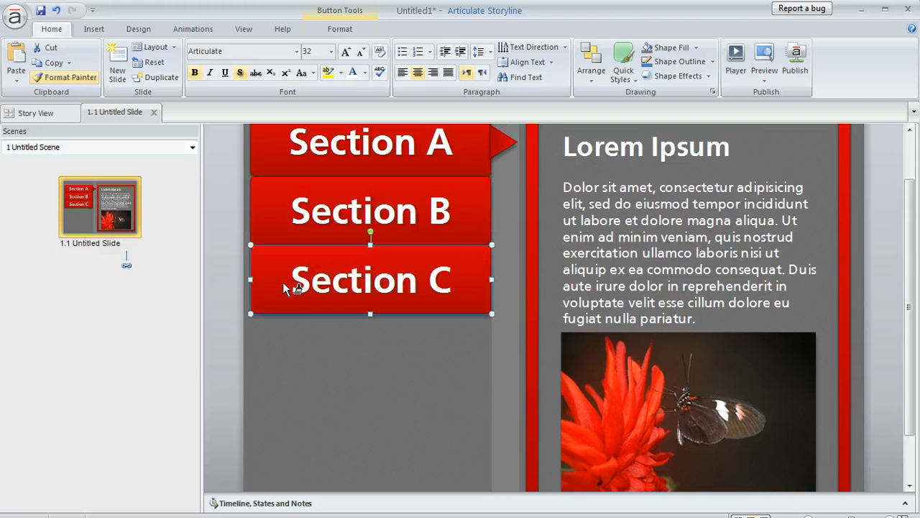
{"action": "mouse_move", "coordinate": [359, 298]}
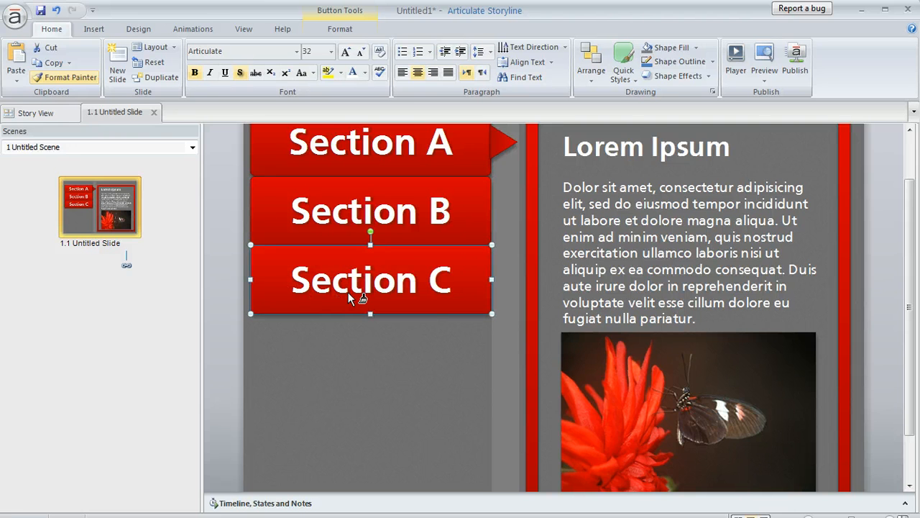
{"action": "mouse_move", "coordinate": [165, 156]}
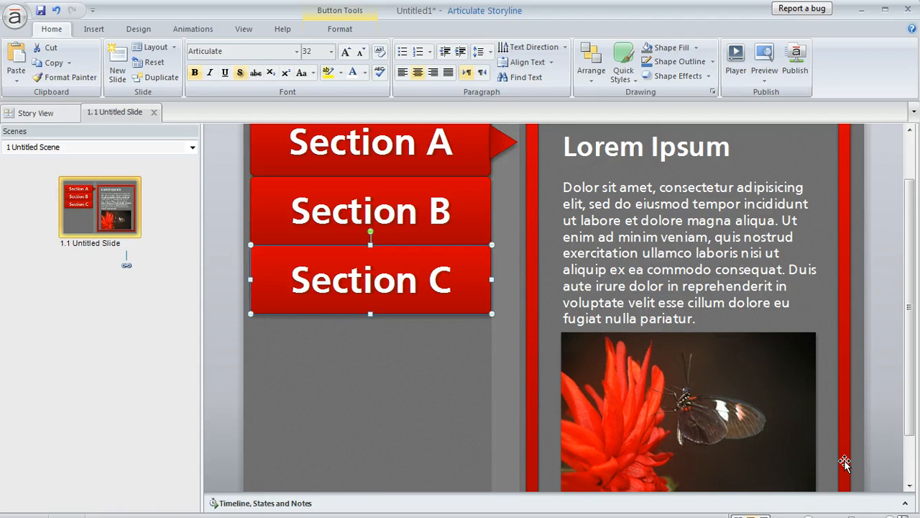
Step: Review Section C's button states in the States panel, all painted red
{"action": "left_click", "coordinate": [258, 503]}
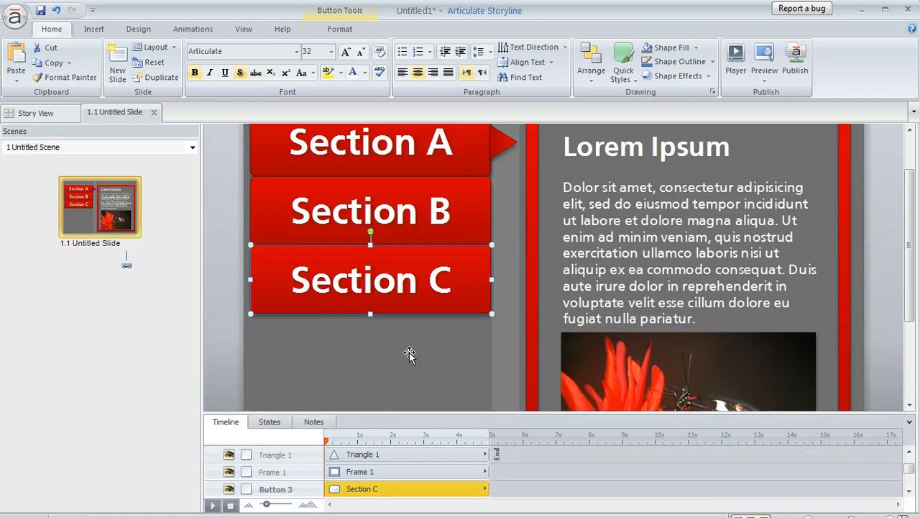
{"action": "left_click", "coordinate": [269, 421]}
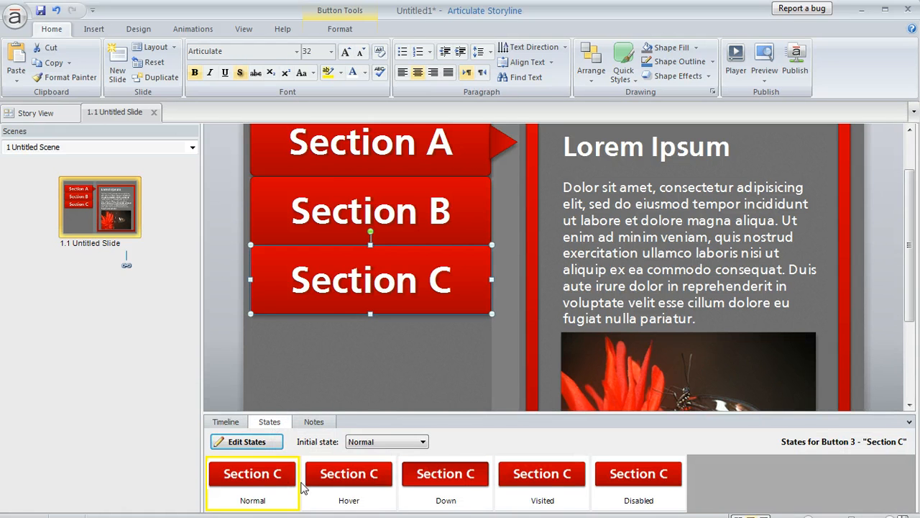
{"action": "left_click", "coordinate": [638, 481]}
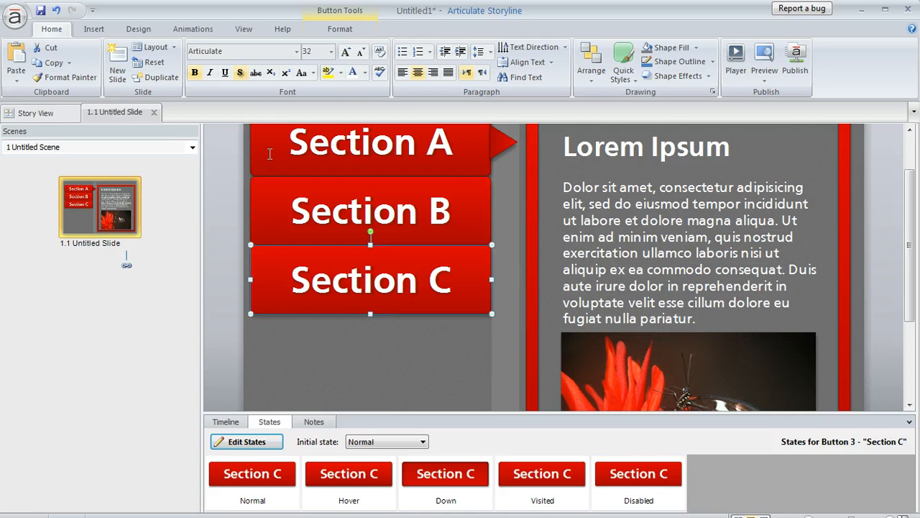
Step: Toggle text shadow on all three section buttons together
{"action": "left_click", "coordinate": [371, 144]}
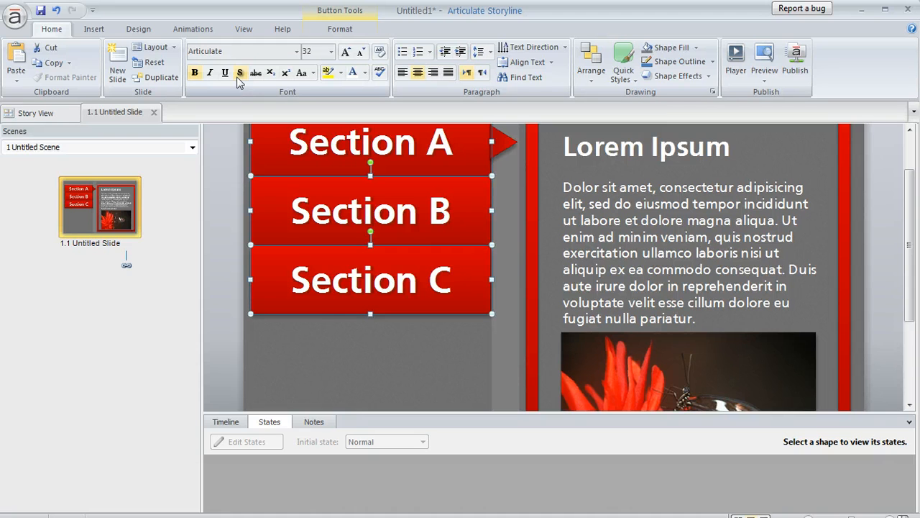
{"action": "left_click", "coordinate": [239, 72]}
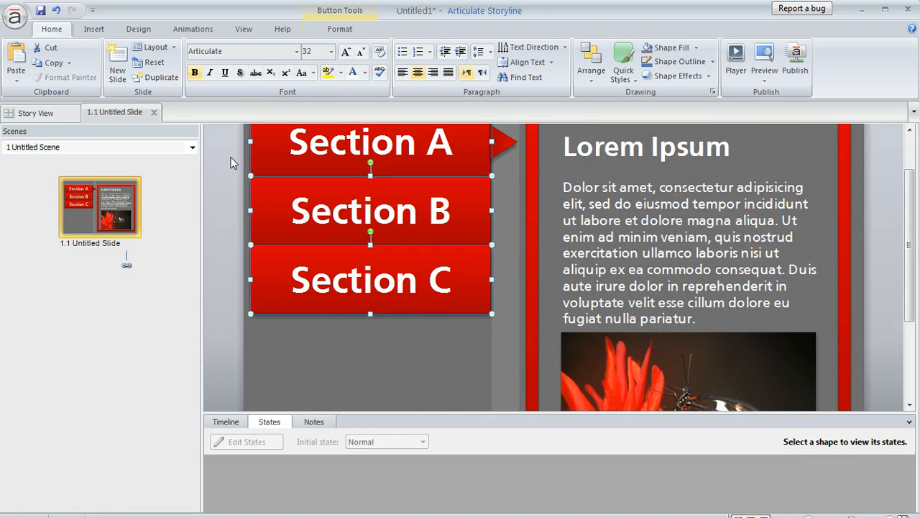